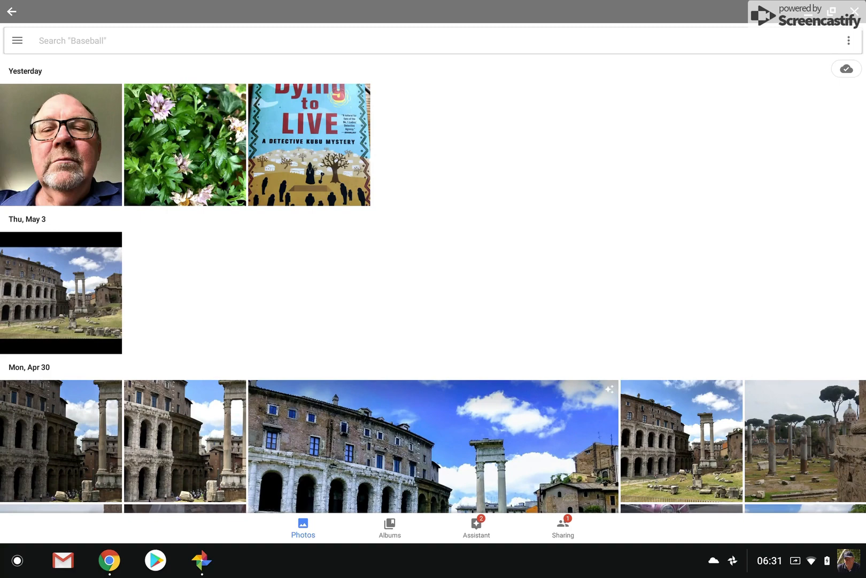
Open the 'Dying to Live' book-cover photo from the library.
left_click(309, 144)
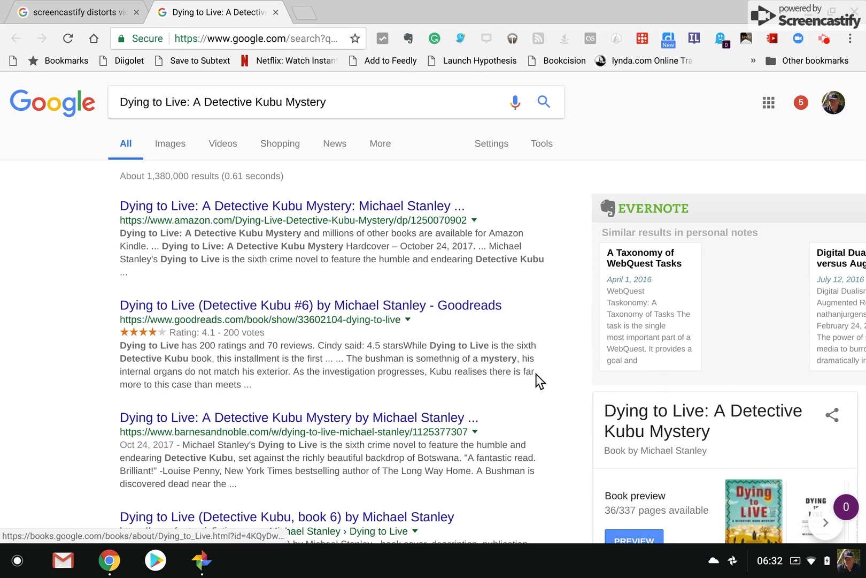
mouse_move(410, 284)
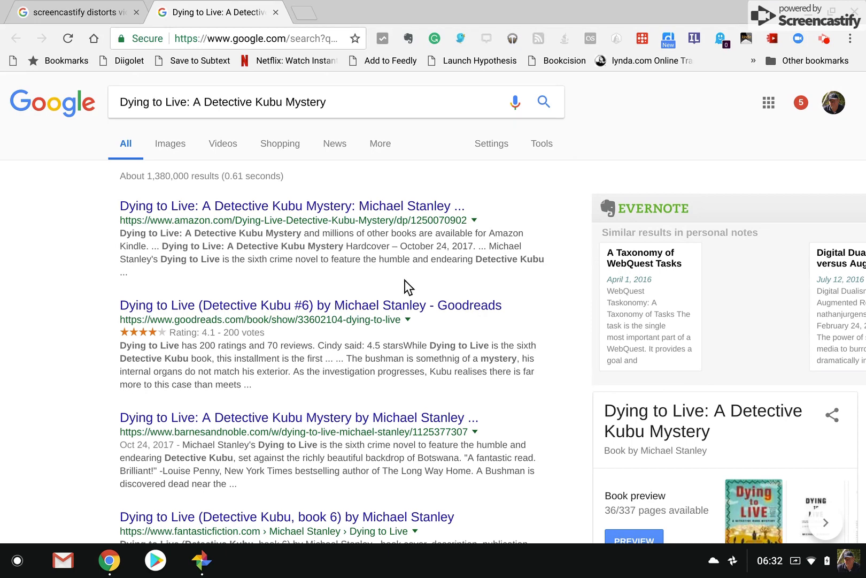
mouse_move(271, 488)
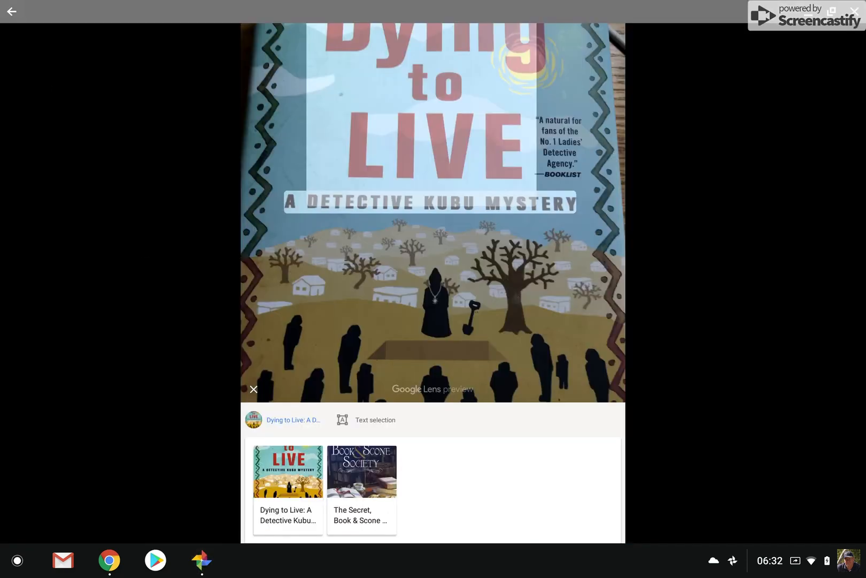
Return from the book cover to the photo library.
left_click(253, 389)
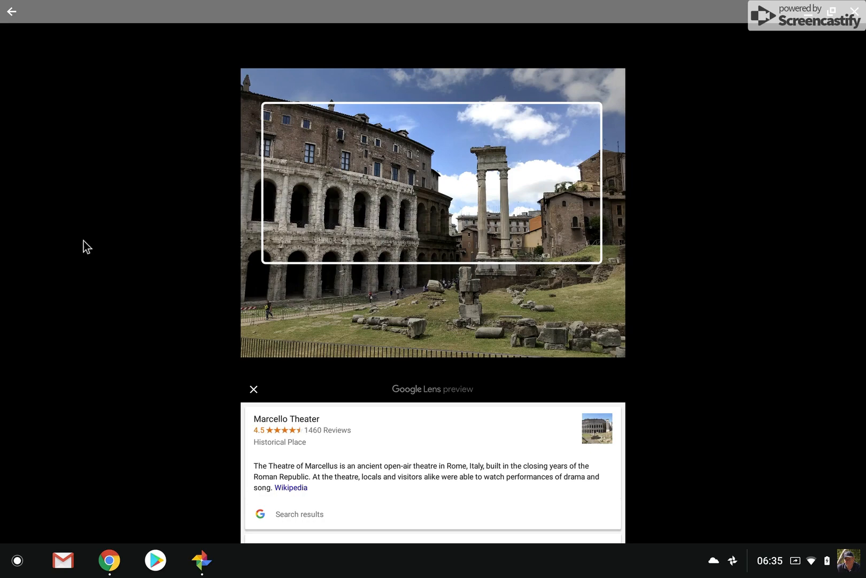
mouse_move(81, 108)
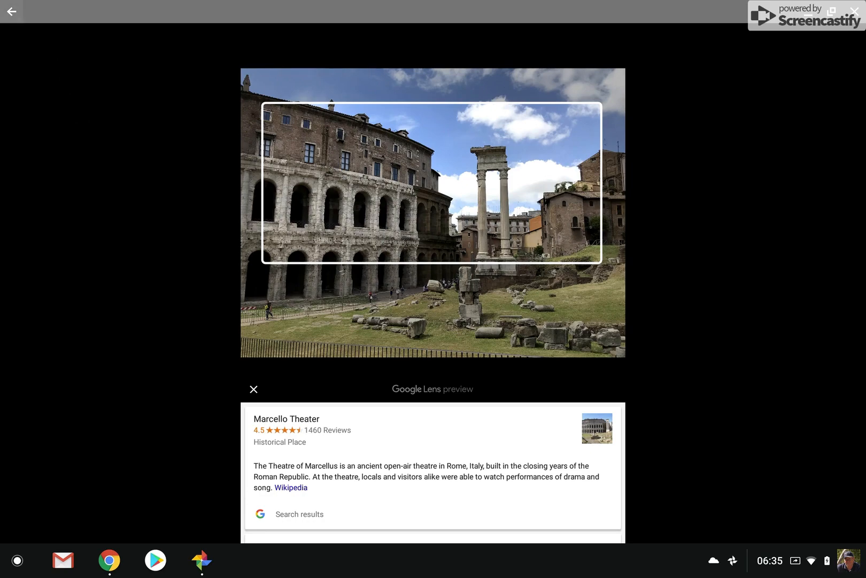
Go back to the library and open the pink scooter photo full size.
left_click(253, 389)
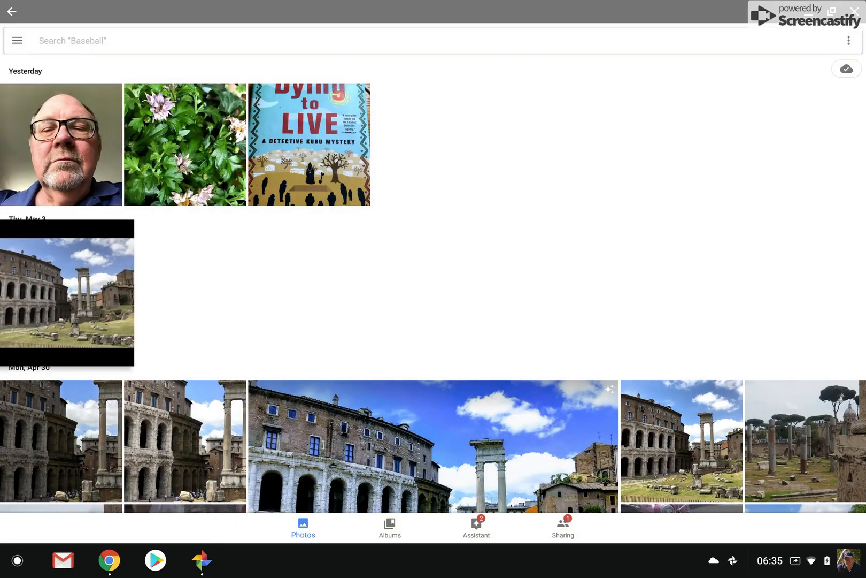
scroll("down", 3)
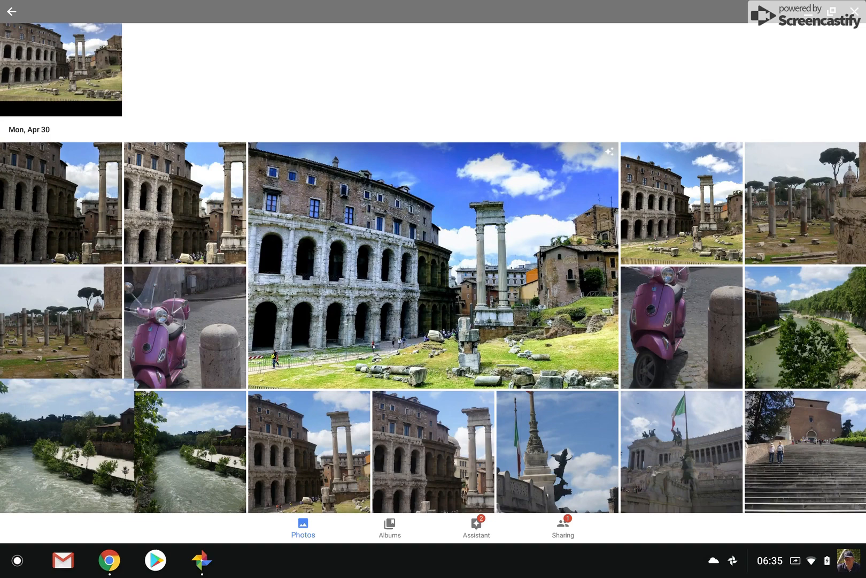
left_click(185, 328)
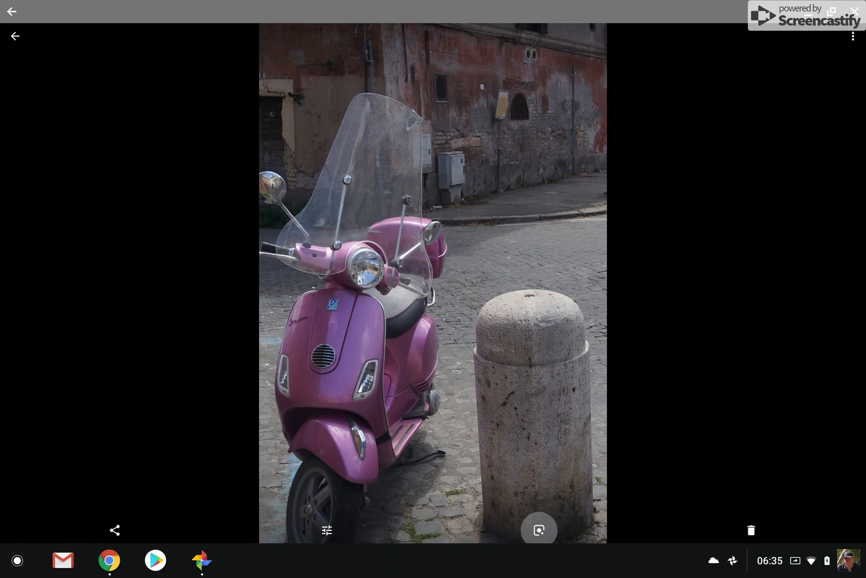
Have Lens identify the pink scooter as a Vespa, then return to the library.
left_click(539, 529)
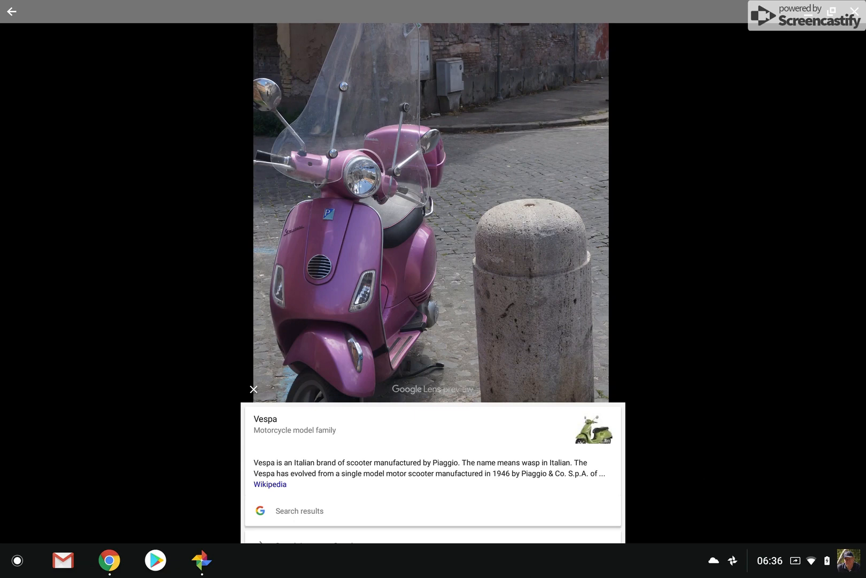
mouse_move(98, 439)
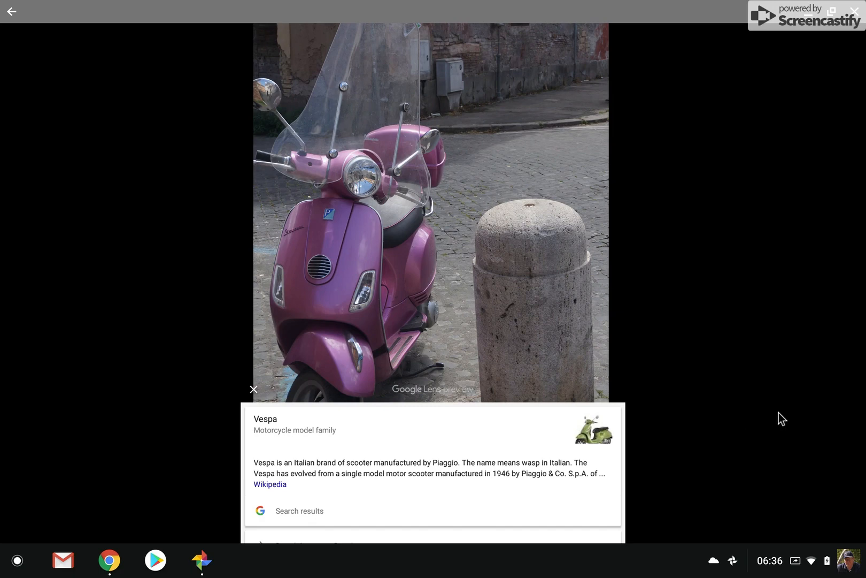
mouse_move(31, 72)
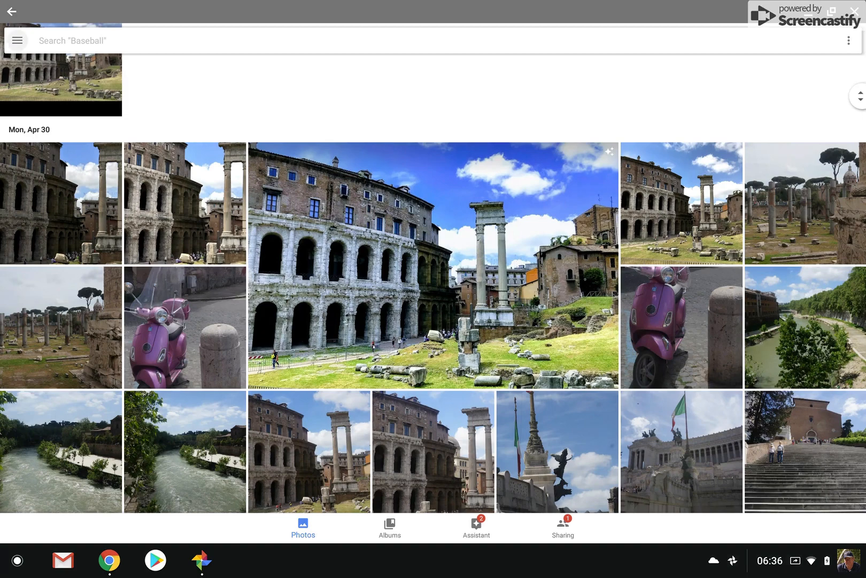
left_click(431, 265)
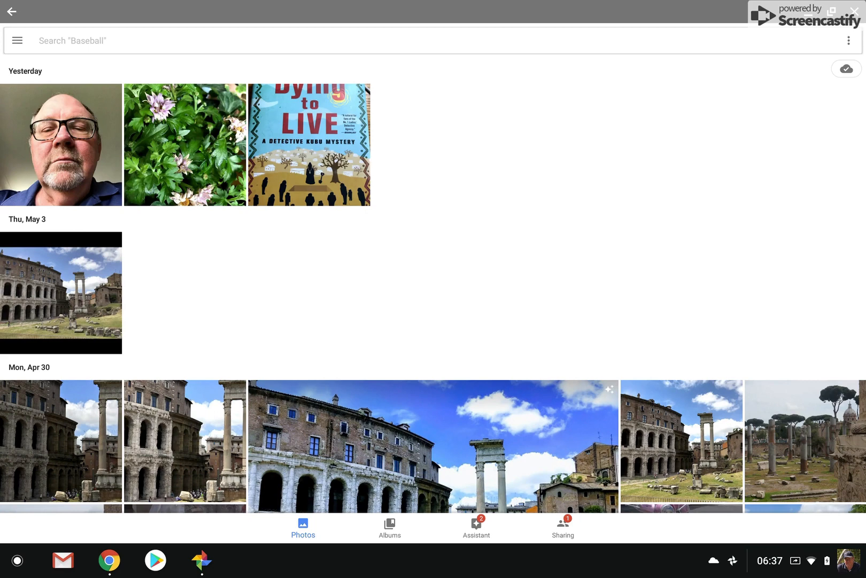
left_click(61, 145)
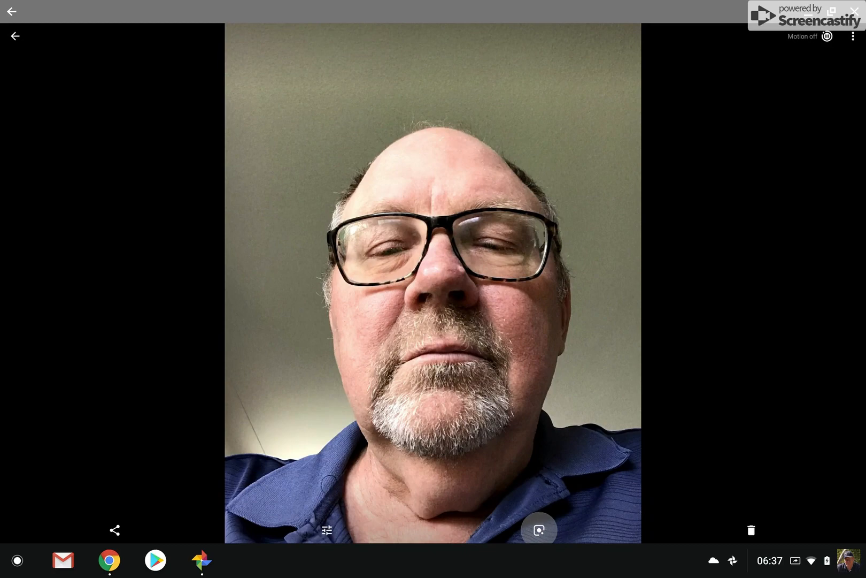
Ask Lens about the selfie, getting 'Lens doesn't recognize people'.
left_click(538, 530)
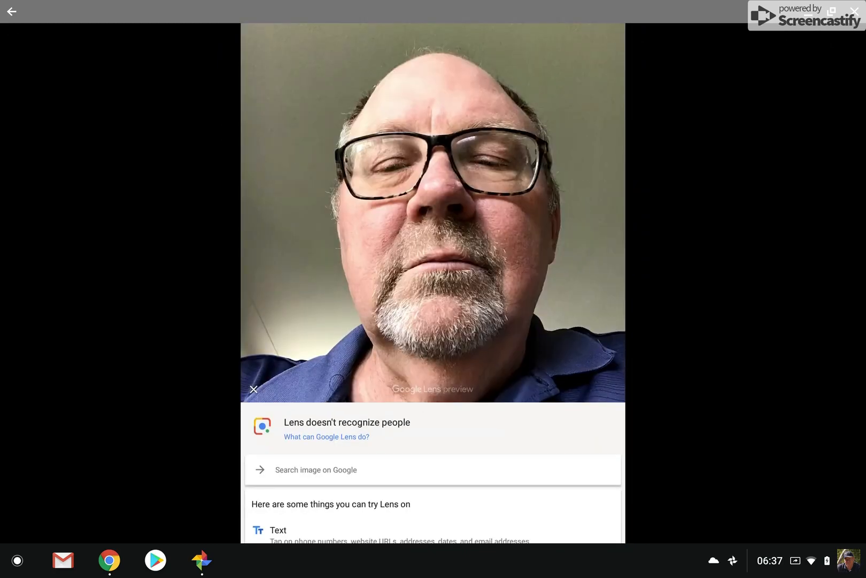